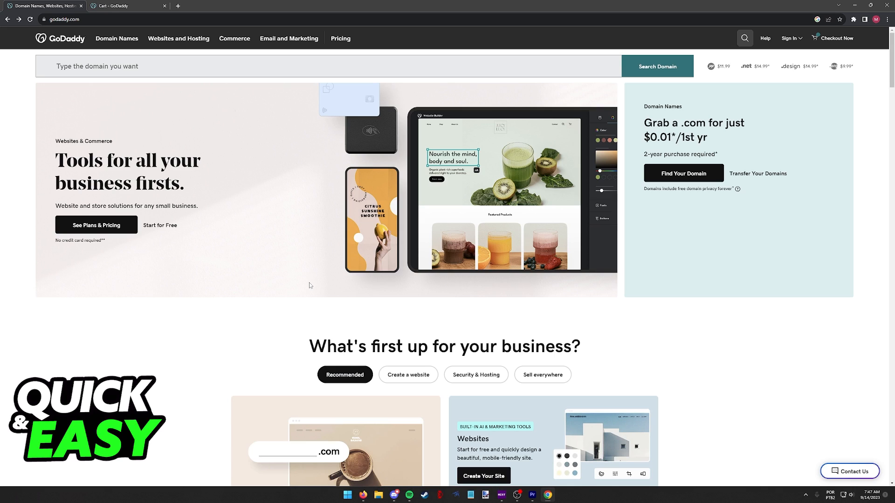
{"action": "mouse_move", "coordinate": [328, 287]}
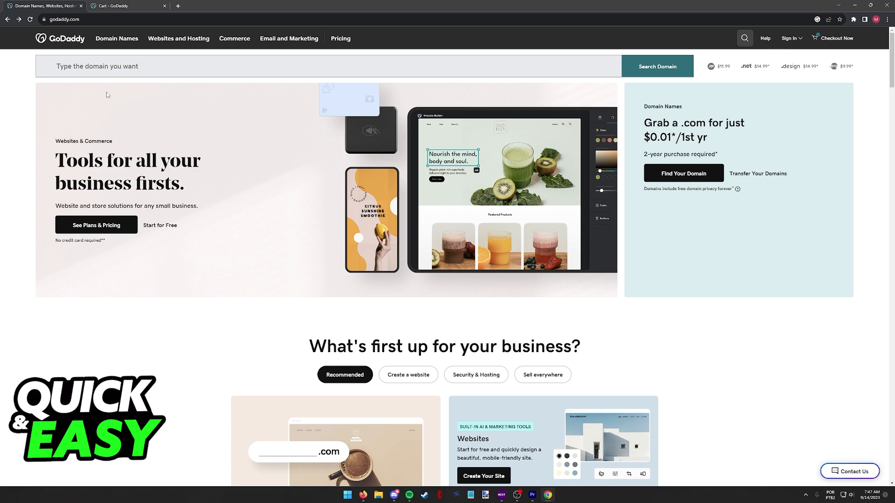
{"action": "mouse_move", "coordinate": [146, 99]}
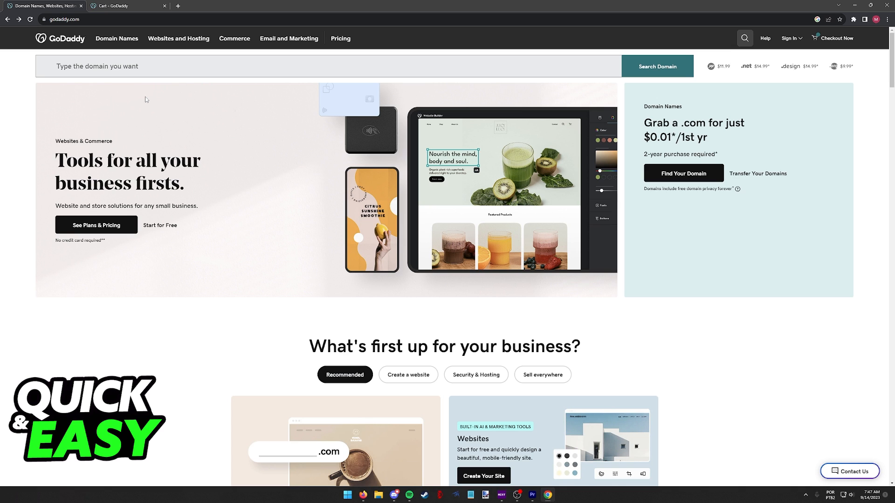
Step: Search the GoDaddy Help Center for 'klarna', showing four articles including 'What is Klarna?'
{"action": "scroll", "scroll_direction": "down", "scroll_amount": 3}
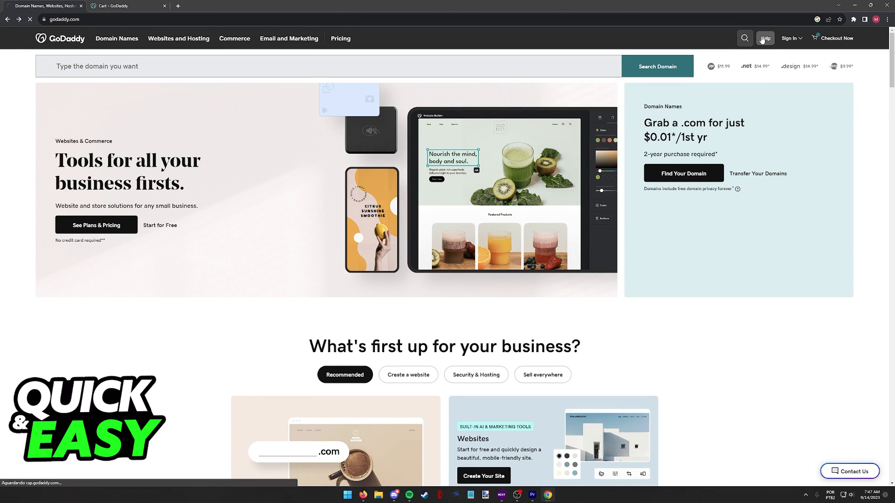
{"action": "left_click", "coordinate": [764, 38]}
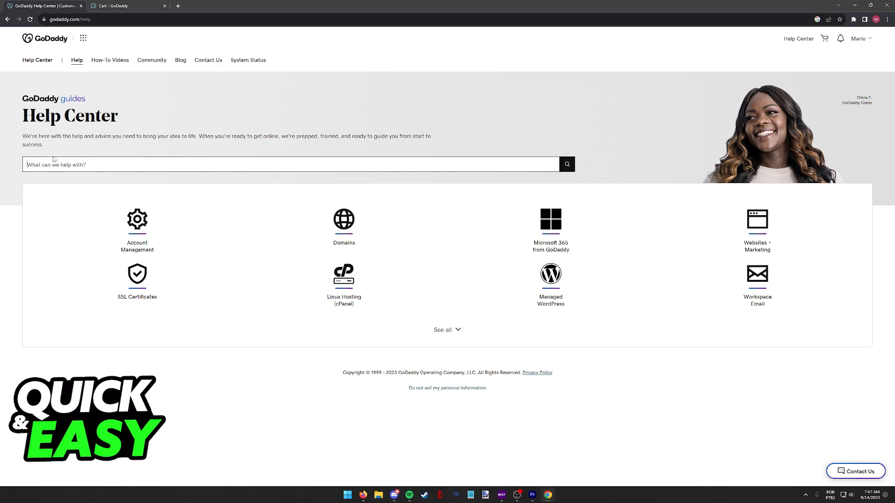
{"action": "type", "text": "klarna"}
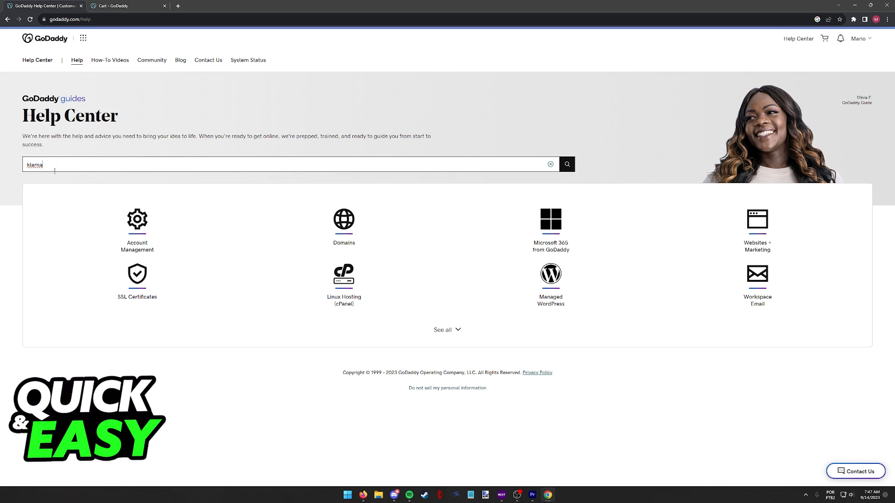
{"action": "left_click", "coordinate": [565, 164]}
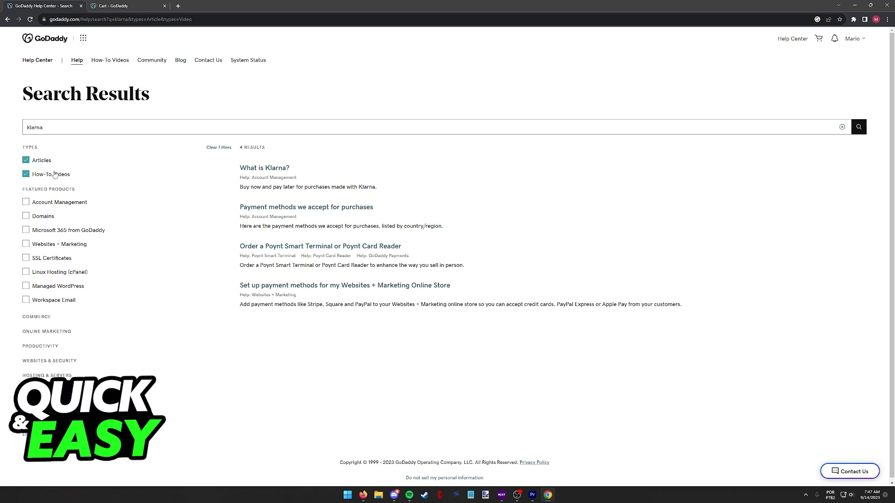
{"action": "mouse_move", "coordinate": [272, 300]}
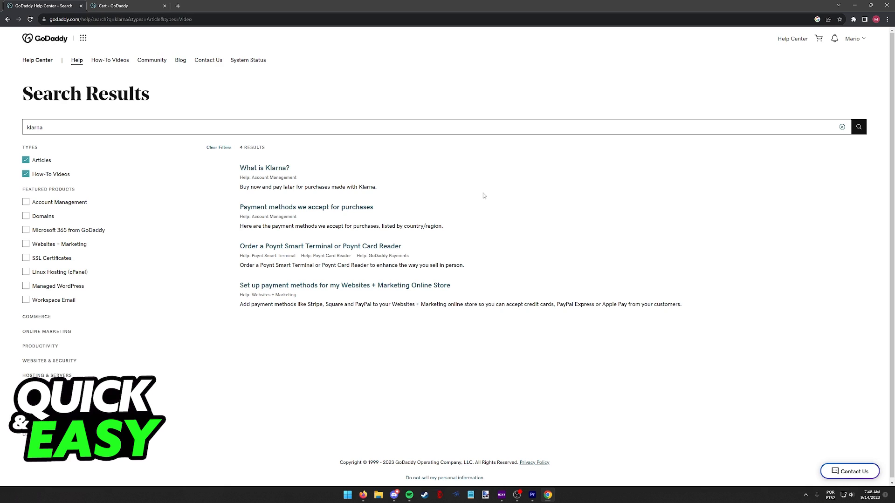
{"action": "mouse_move", "coordinate": [264, 167]}
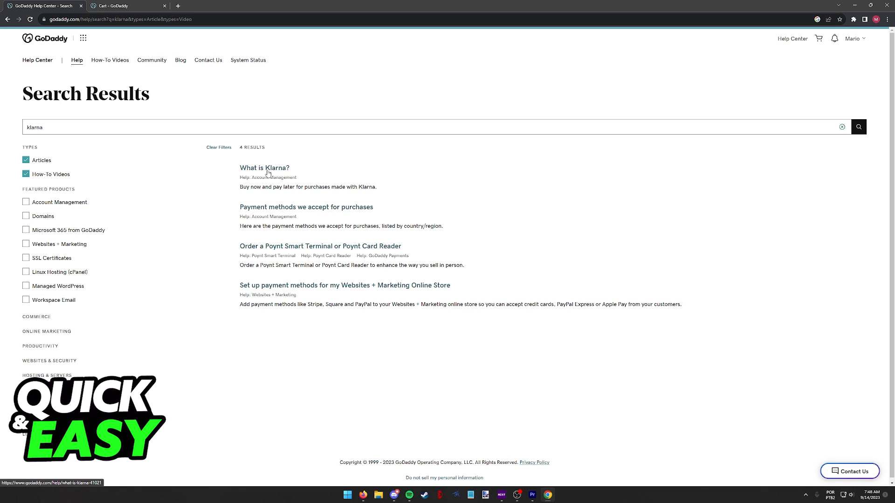
Step: Open and scroll through the 'What is Klarna?' help article
{"action": "left_click", "coordinate": [264, 168]}
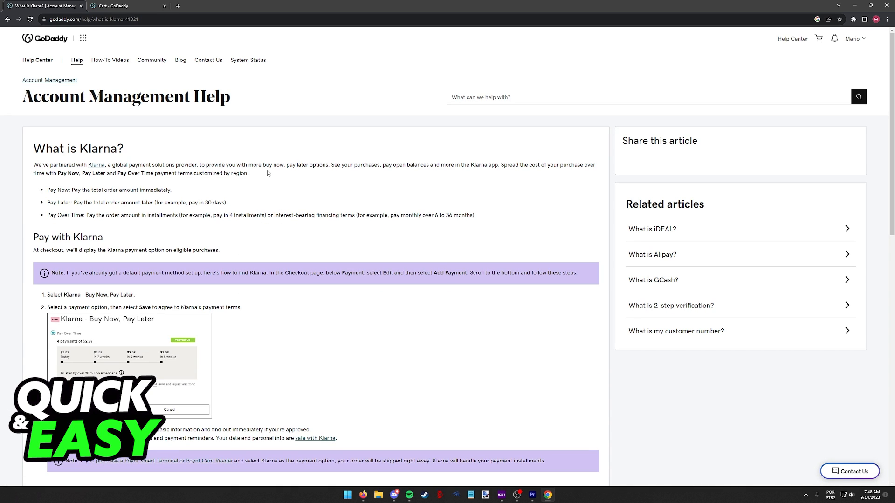
{"action": "scroll", "scroll_direction": "down", "scroll_amount": 3}
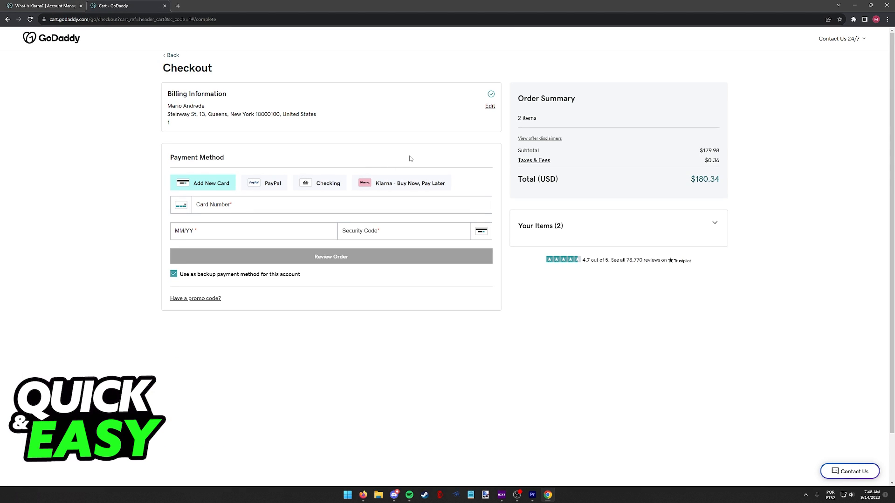
{"action": "mouse_move", "coordinate": [394, 180]}
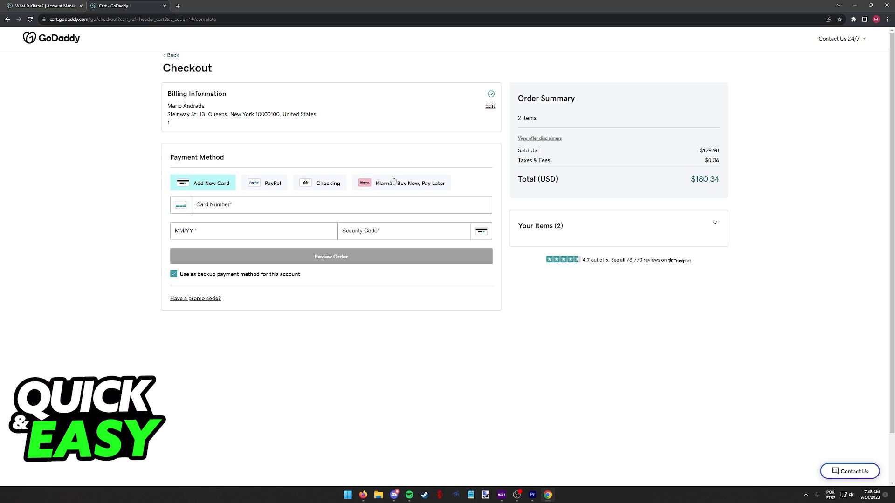
Step: Choose Klarna – Buy Now, Pay Later with Pay Over Time at checkout, then return to Help Center
{"action": "left_click", "coordinate": [401, 183]}
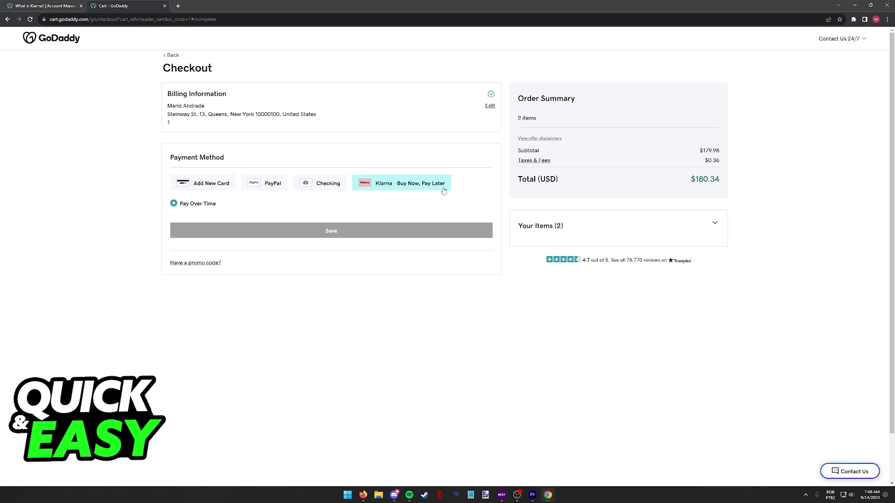
{"action": "left_click", "coordinate": [409, 183]}
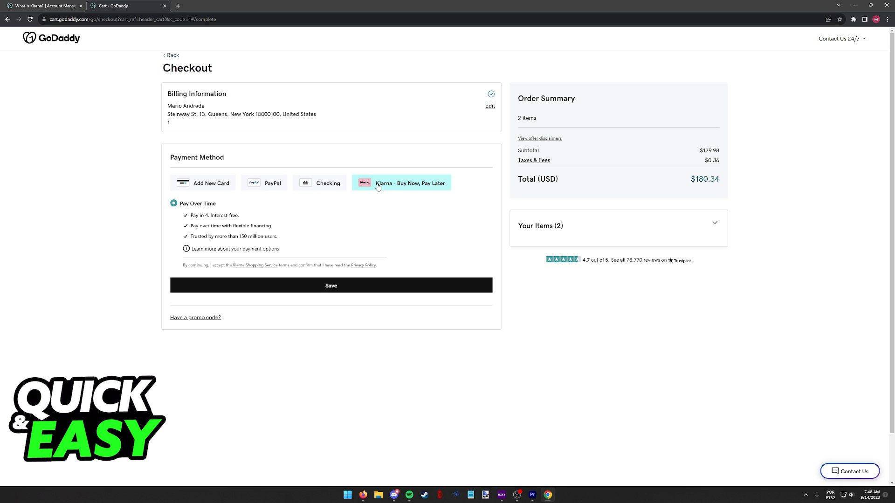
{"action": "mouse_move", "coordinate": [426, 173]}
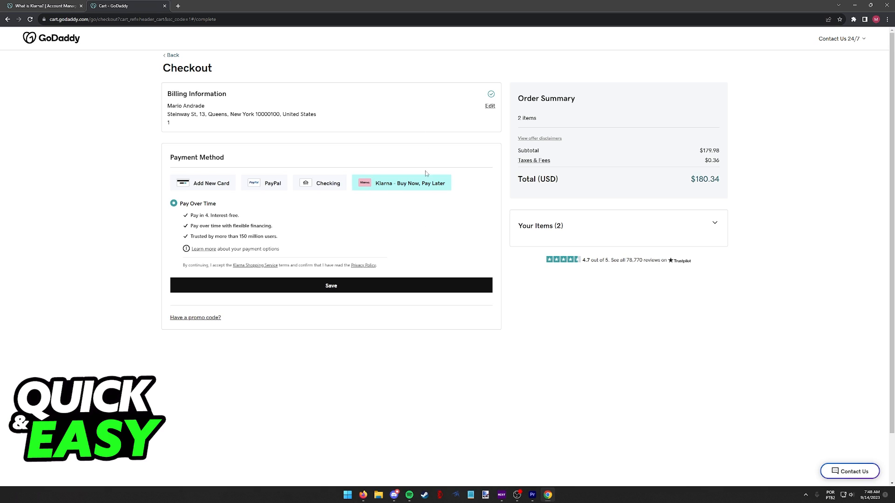
{"action": "left_click", "coordinate": [43, 5]}
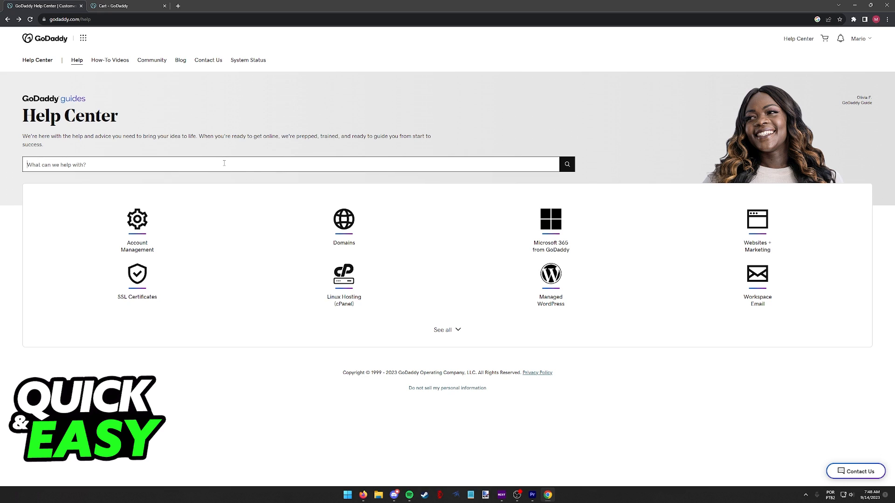
Step: Search 'klarna' and open 'Set up payment methods for my Websites + Marketing Online Store'
{"action": "type", "text": "klarna"}
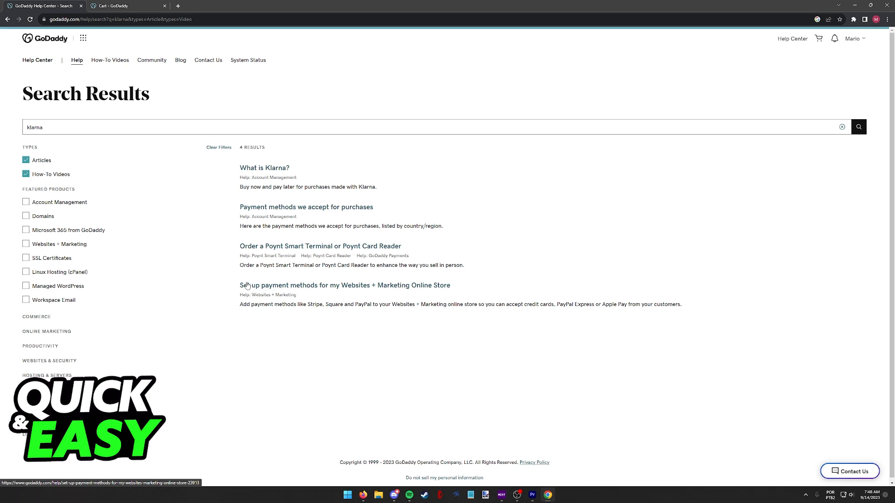
{"action": "left_click", "coordinate": [345, 285]}
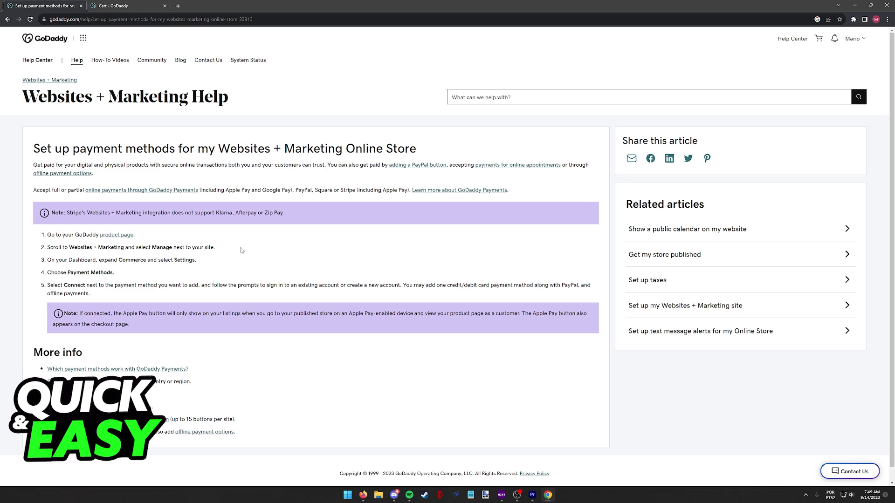
Step: Find 'klarna' in the article, noting Stripe's integration lacks Klarna, then return to checkout
{"action": "type", "text": "kla"}
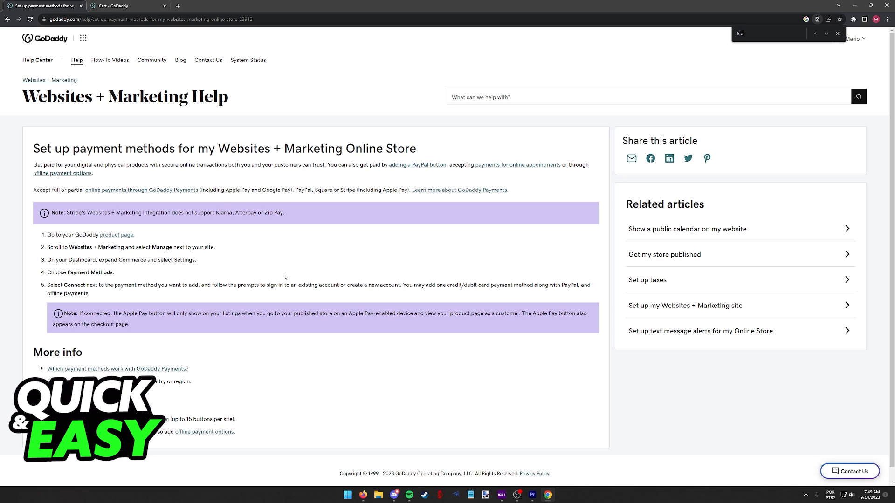
{"action": "type", "text": "klarna"}
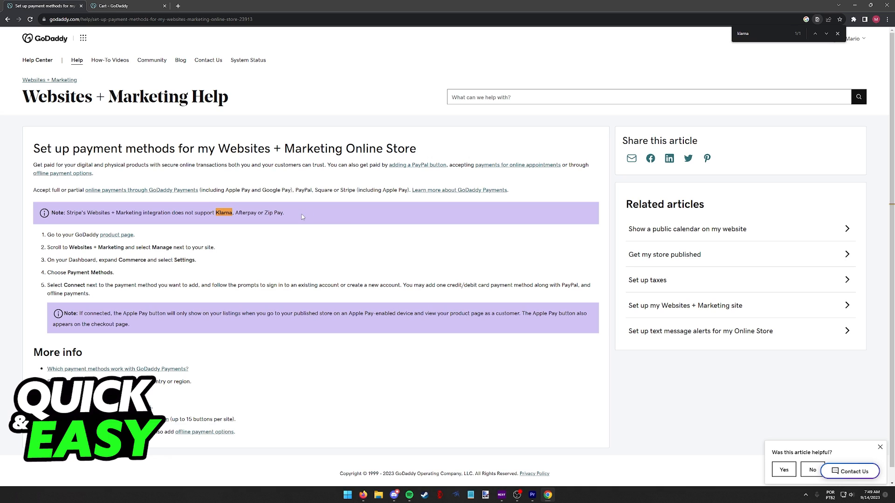
{"action": "mouse_move", "coordinate": [206, 97]}
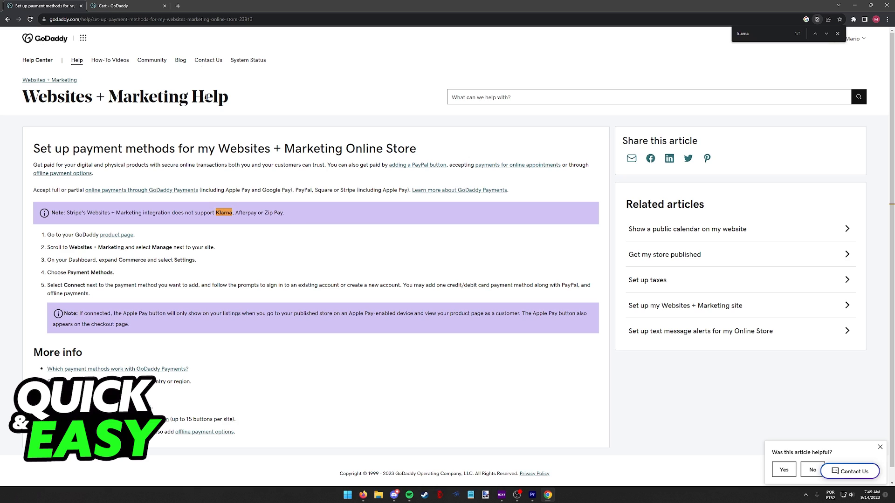
{"action": "left_click", "coordinate": [125, 6]}
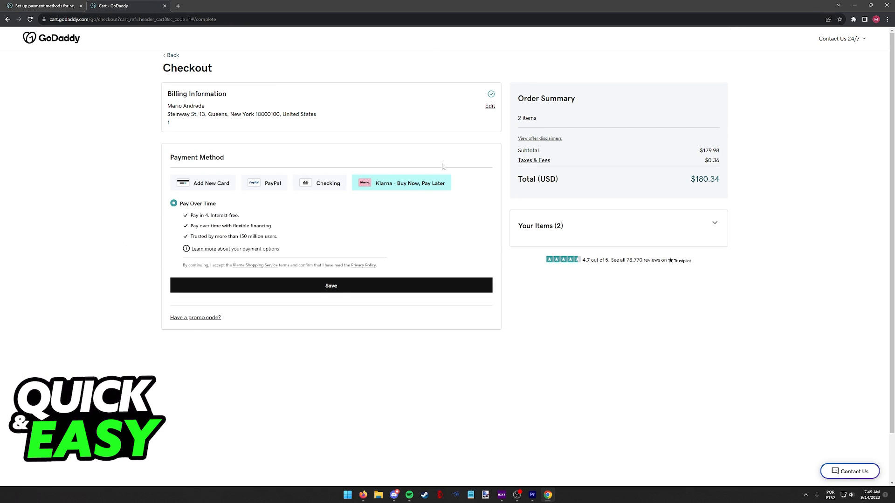
{"action": "mouse_move", "coordinate": [417, 155]}
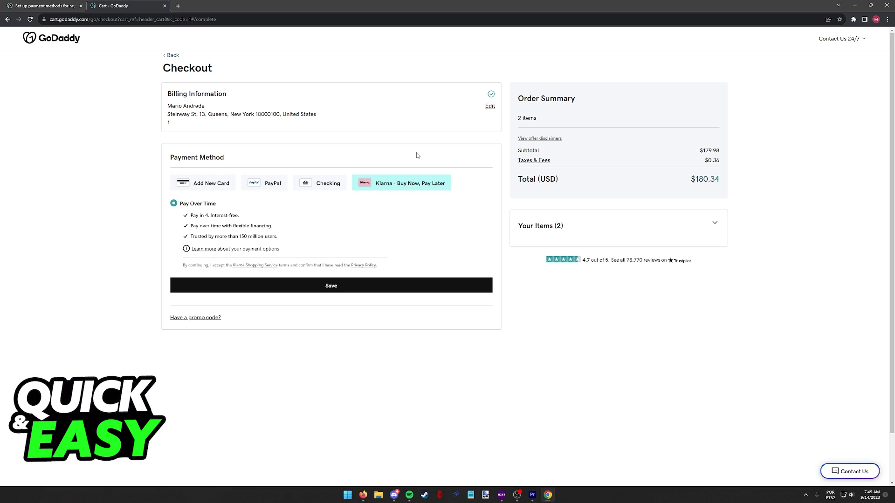